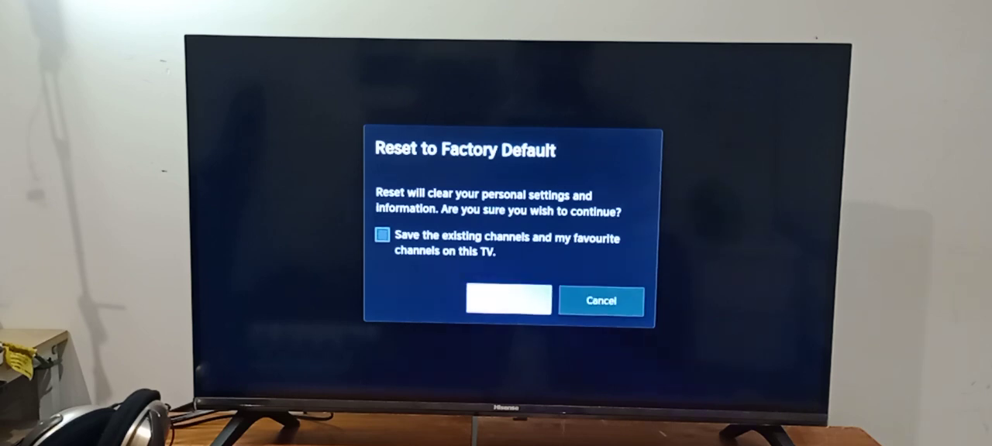
Confirm the Reset to Factory Default dialog to reach the reset PIN keypad
{"action": "left_click", "coordinate": [508, 300]}
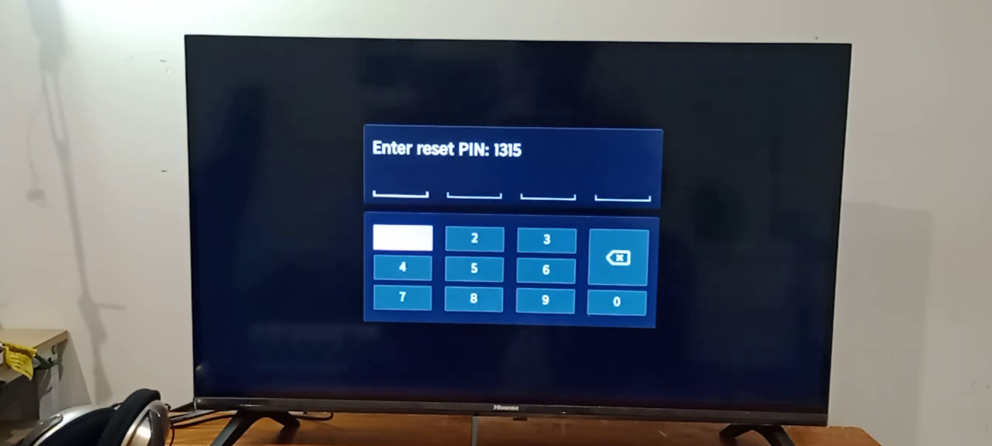
{"action": "left_click", "coordinate": [402, 238]}
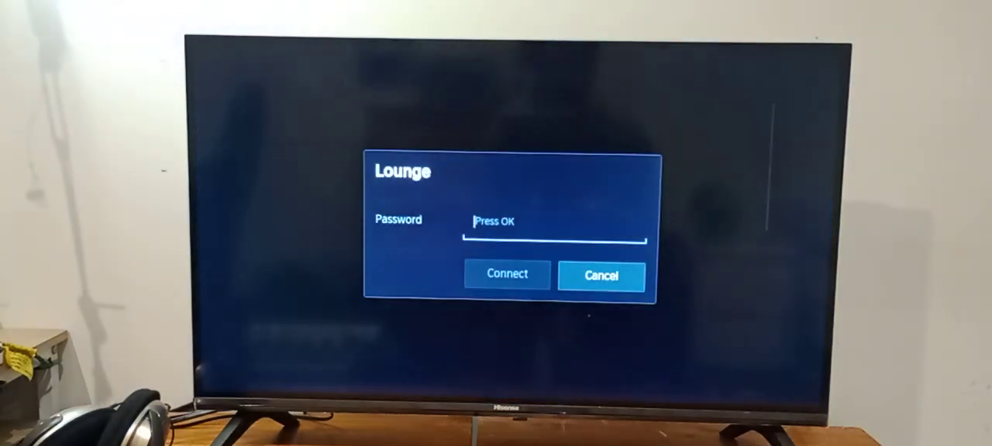
Select the Password field for the Lounge Wi-Fi network
{"action": "left_click", "coordinate": [554, 222]}
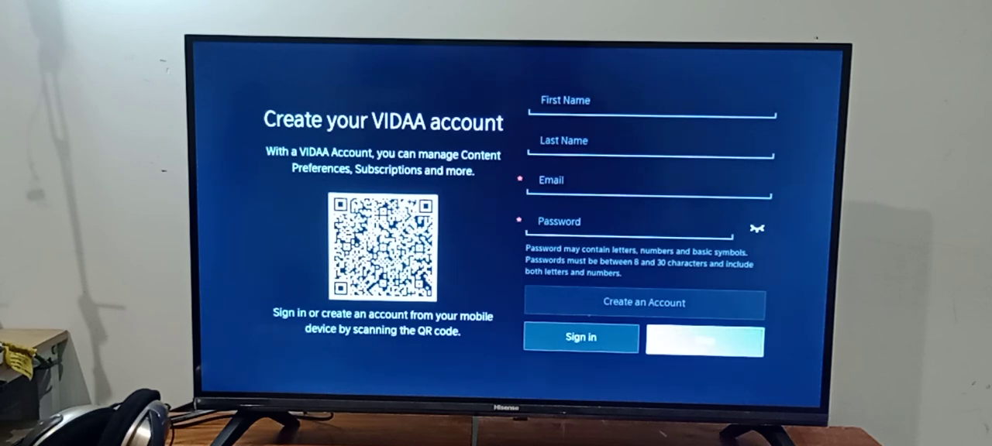
Skip the Create your VIDAA account screen, bringing up the skip-linking confirmation
{"action": "left_click", "coordinate": [702, 348]}
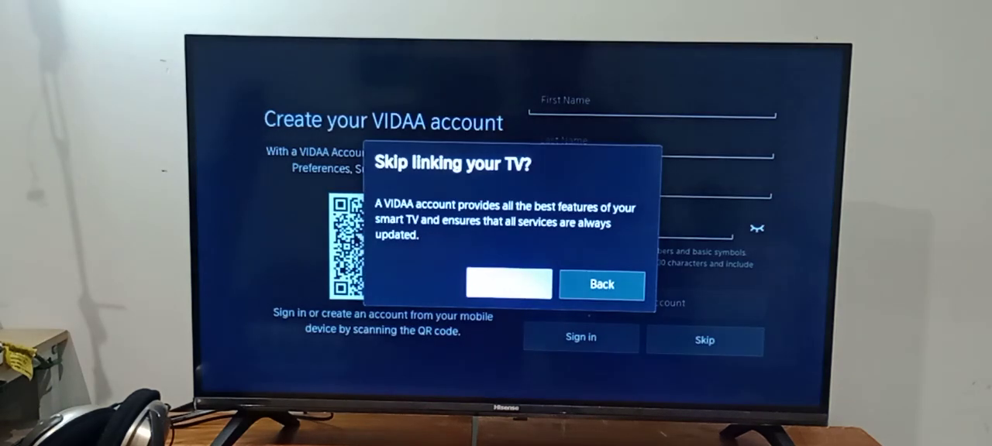